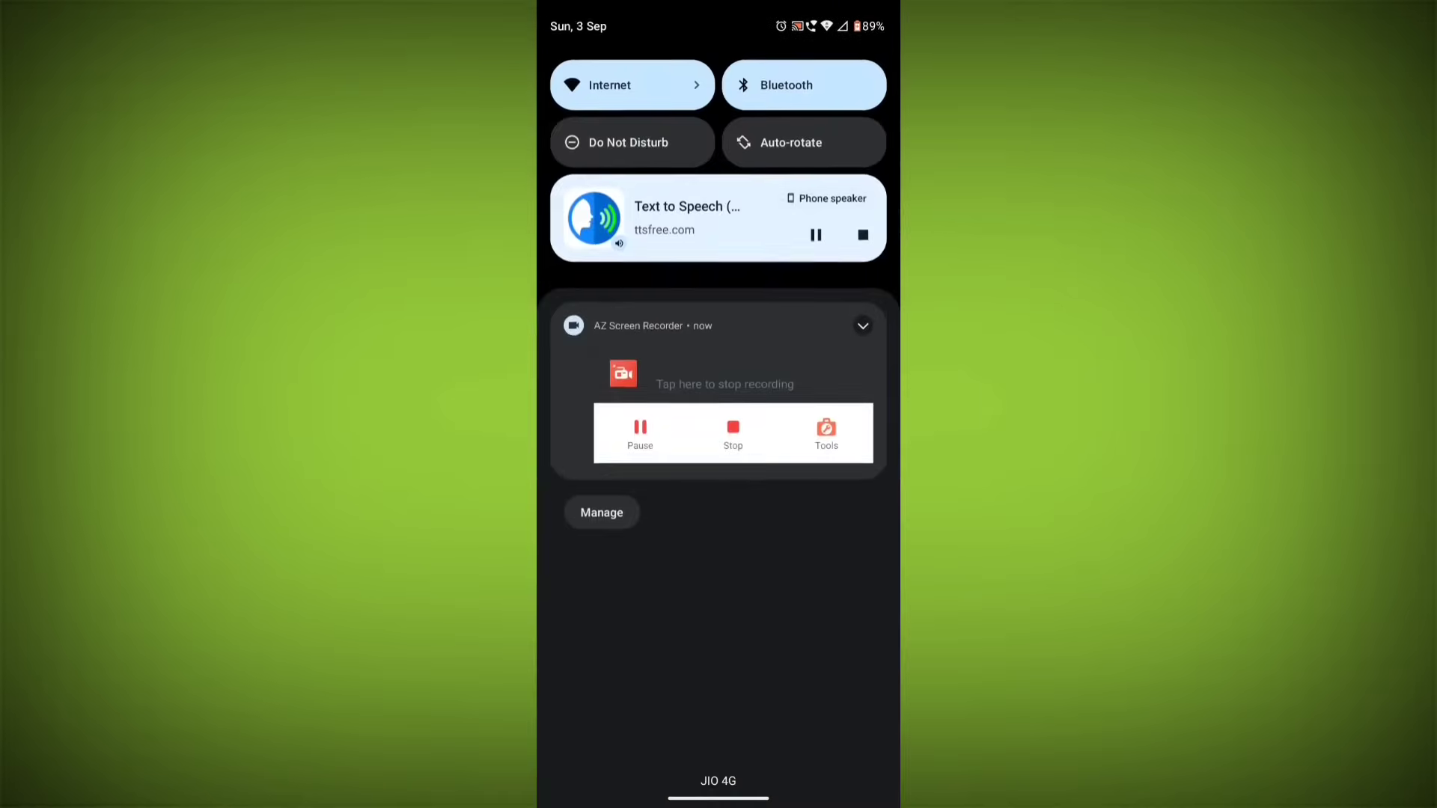
Open the Internet tile to see Wi-Fi connected to Tp link and mobile data offline.
click(632, 85)
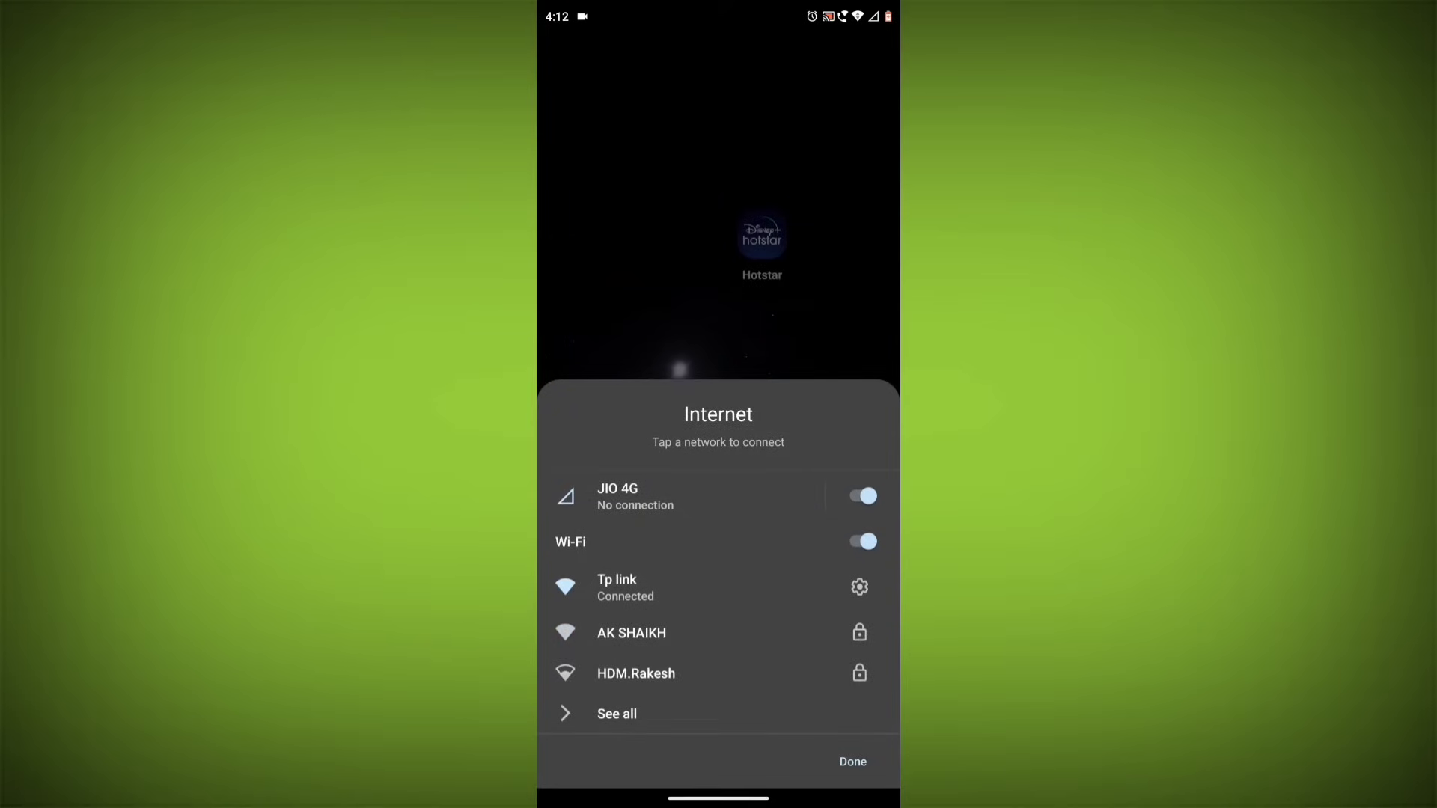
Dismiss the Internet panel with Done to get back to the home screen.
click(850, 762)
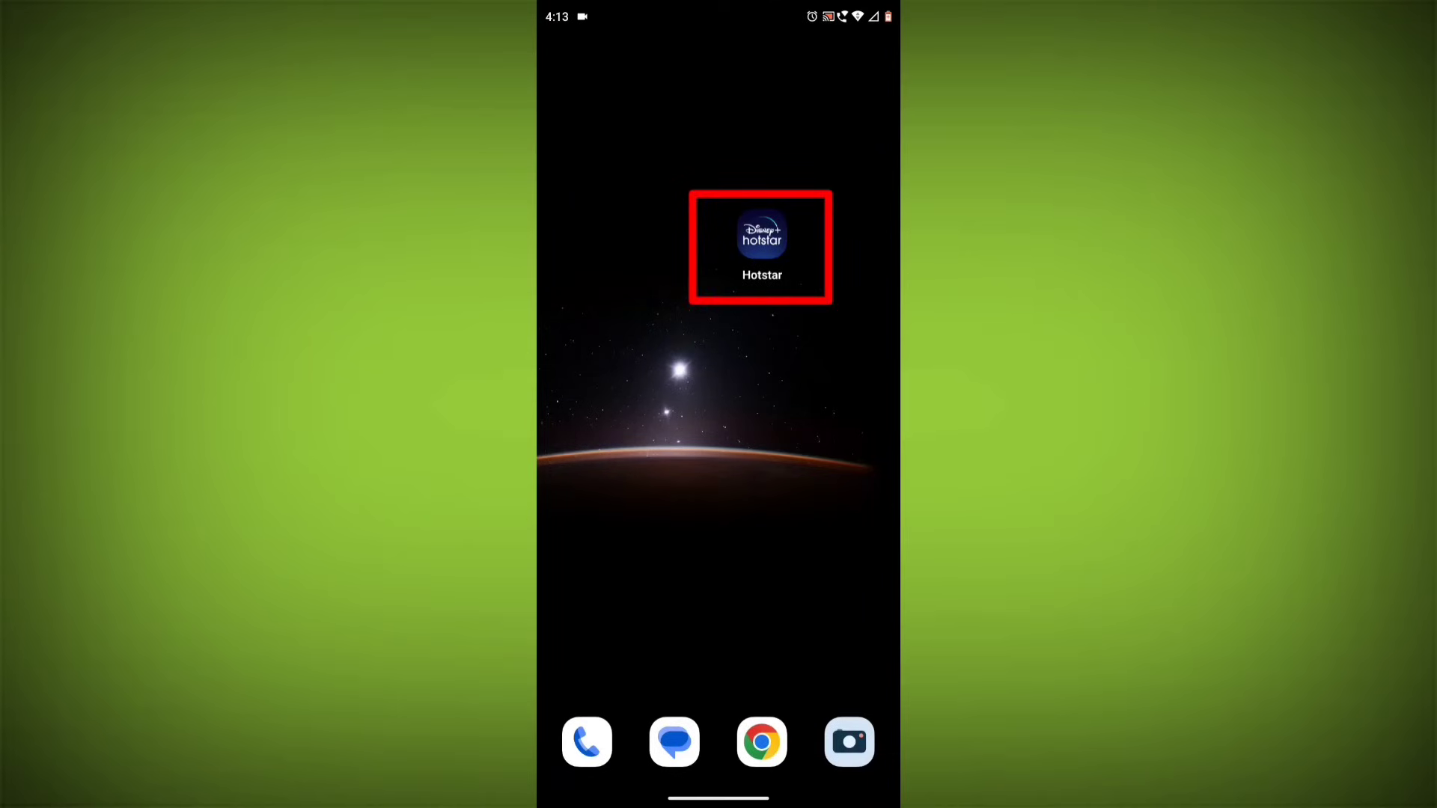
Log out of Hotstar via My Space > Help & Settings > Log Out, confirming the prompt.
click(760, 232)
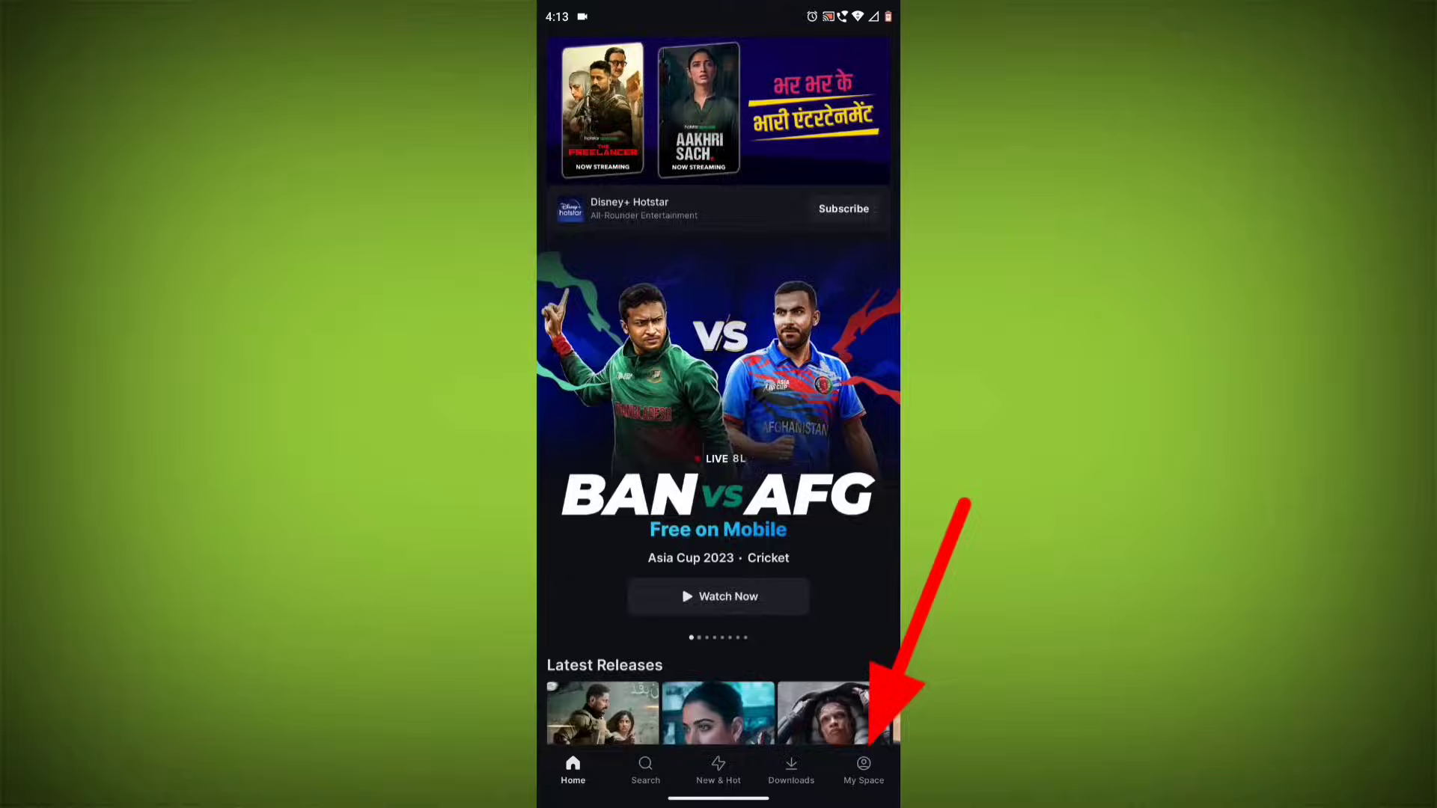
click(862, 772)
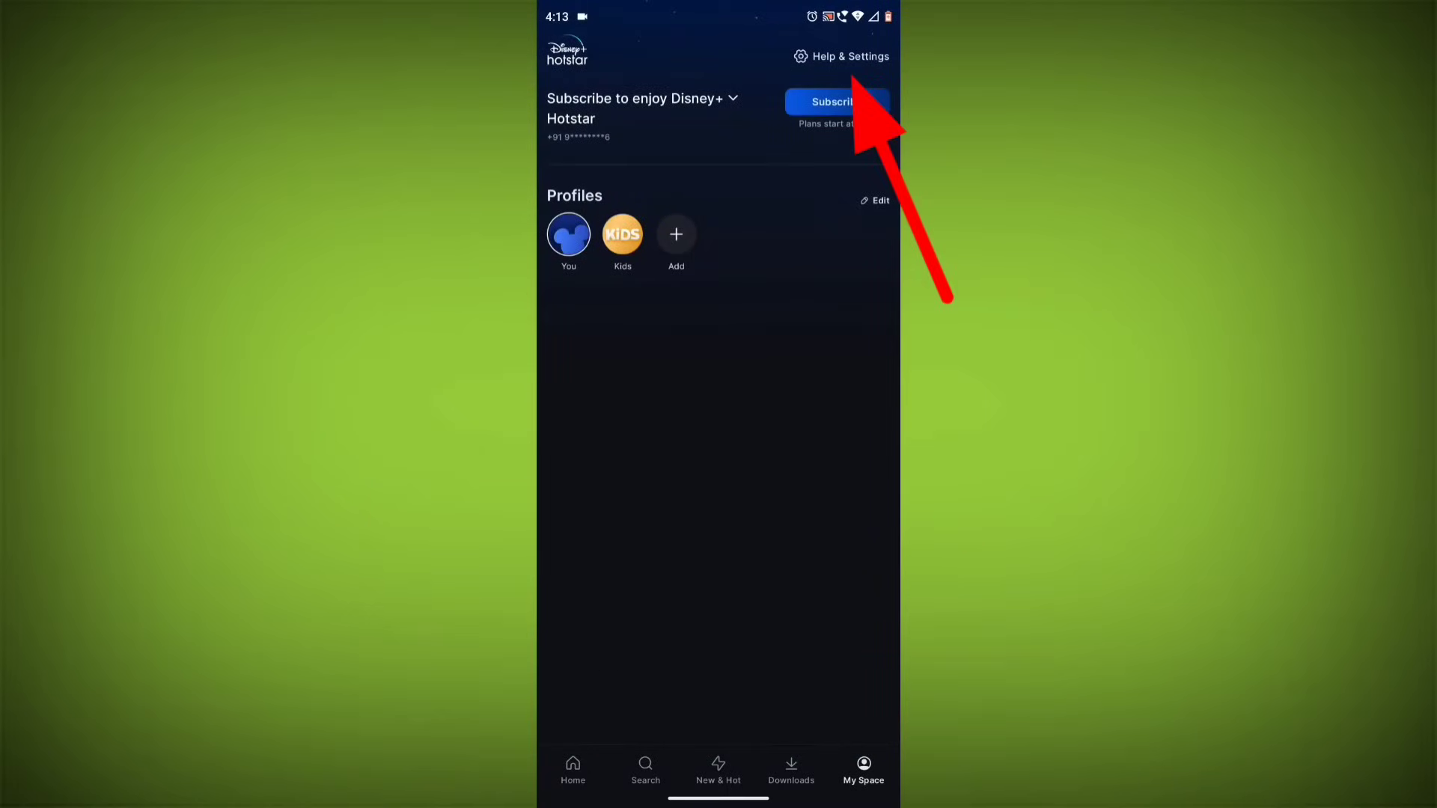
click(840, 57)
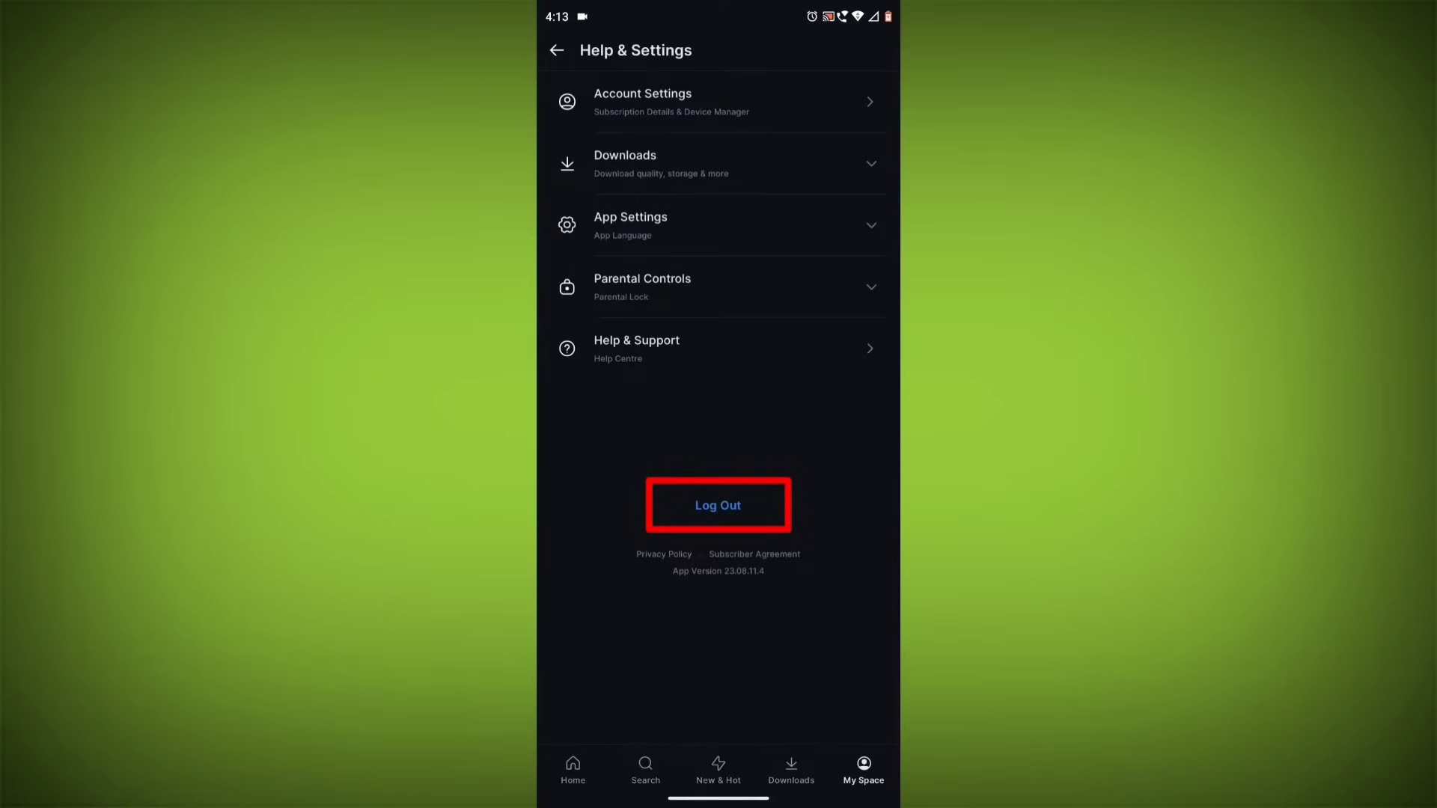
click(717, 505)
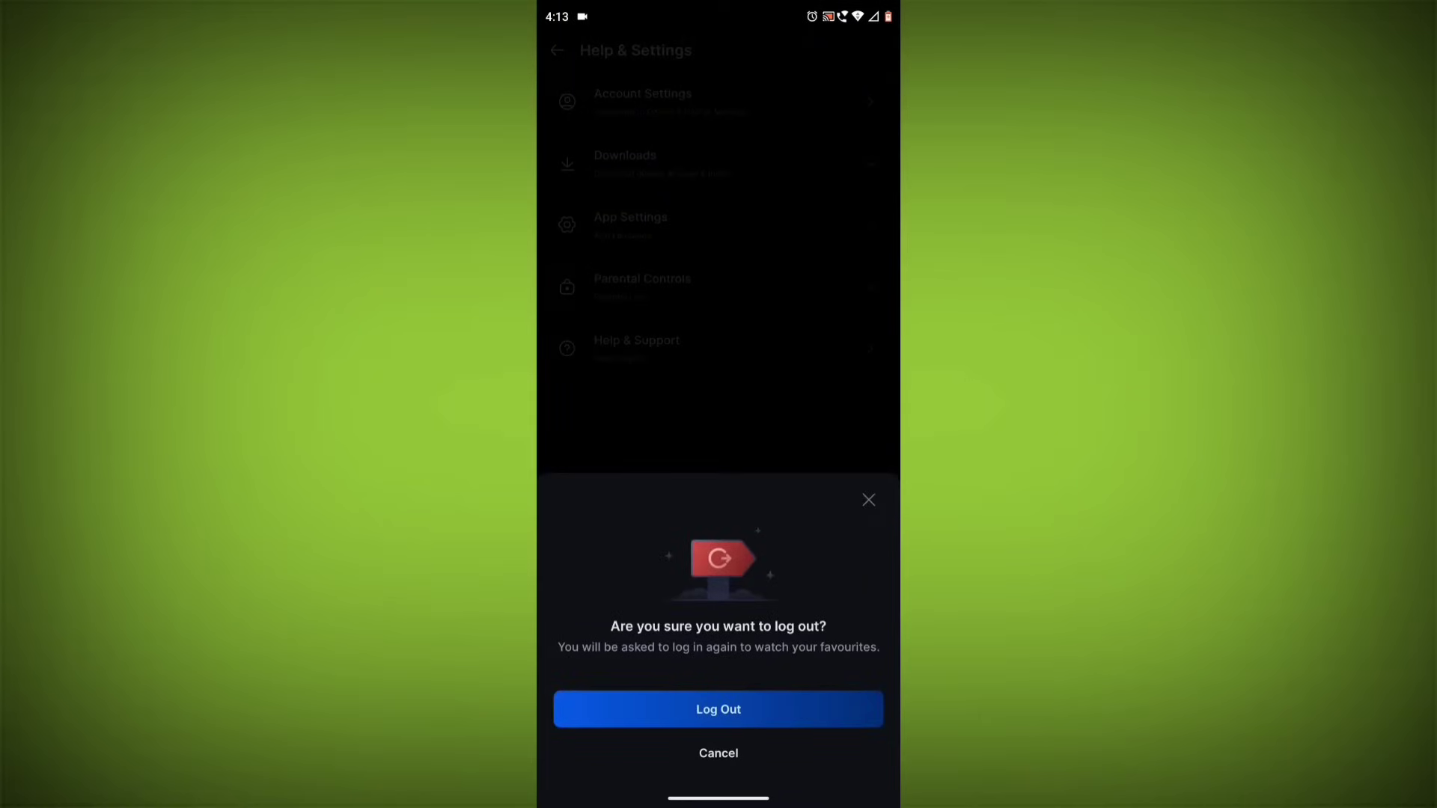
click(717, 708)
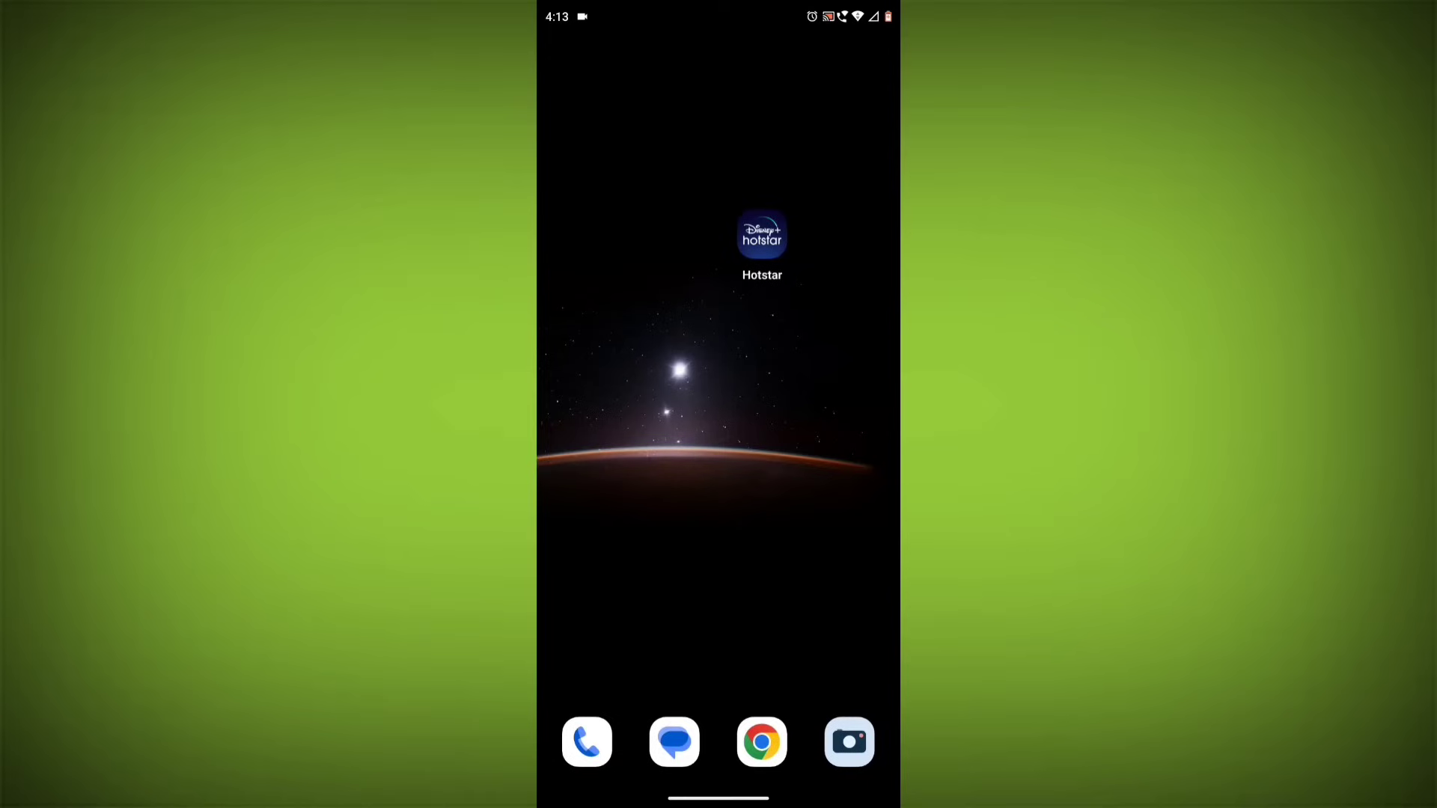
Force stop Hotstar from App info and clear its storage, confirming with OK.
click(762, 242)
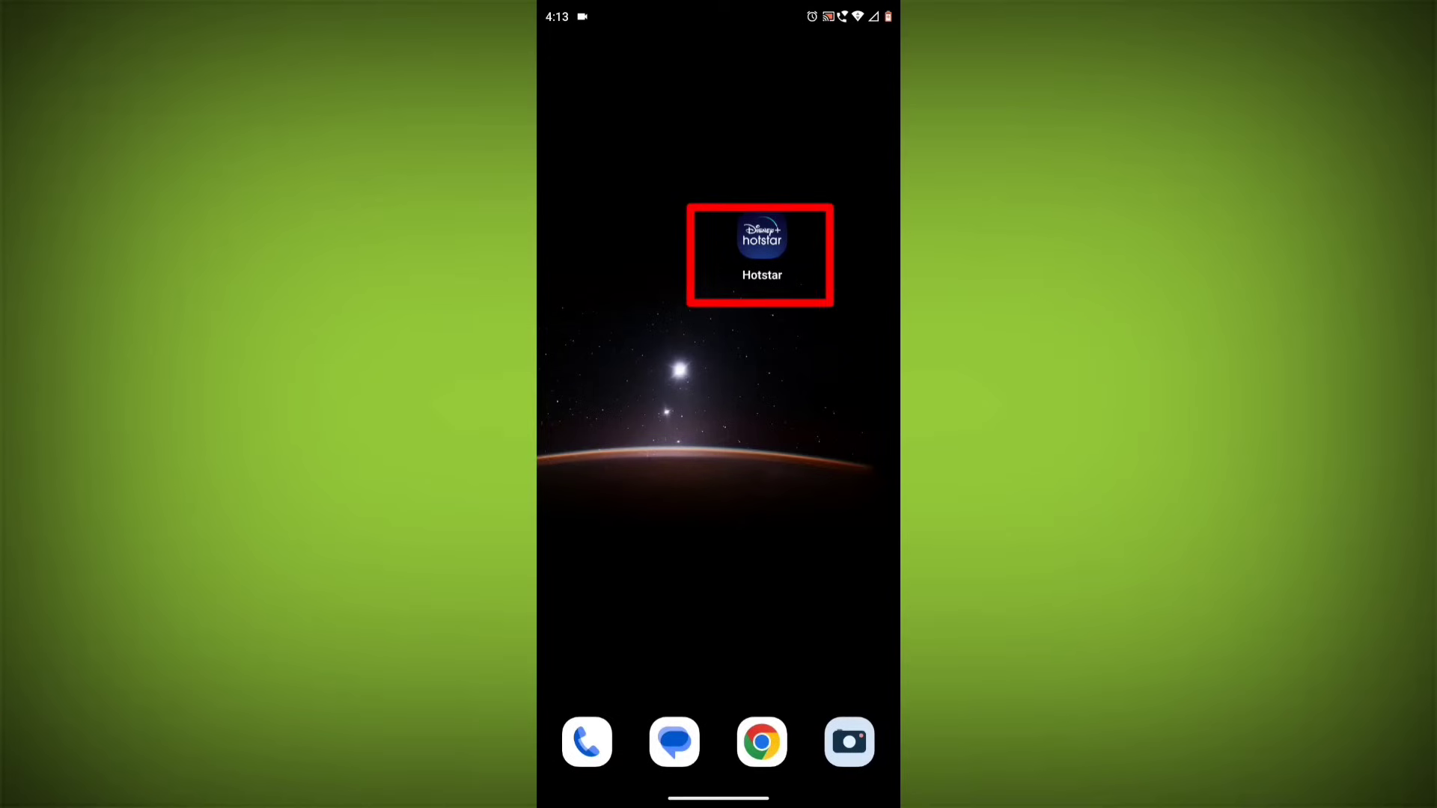
click(760, 232)
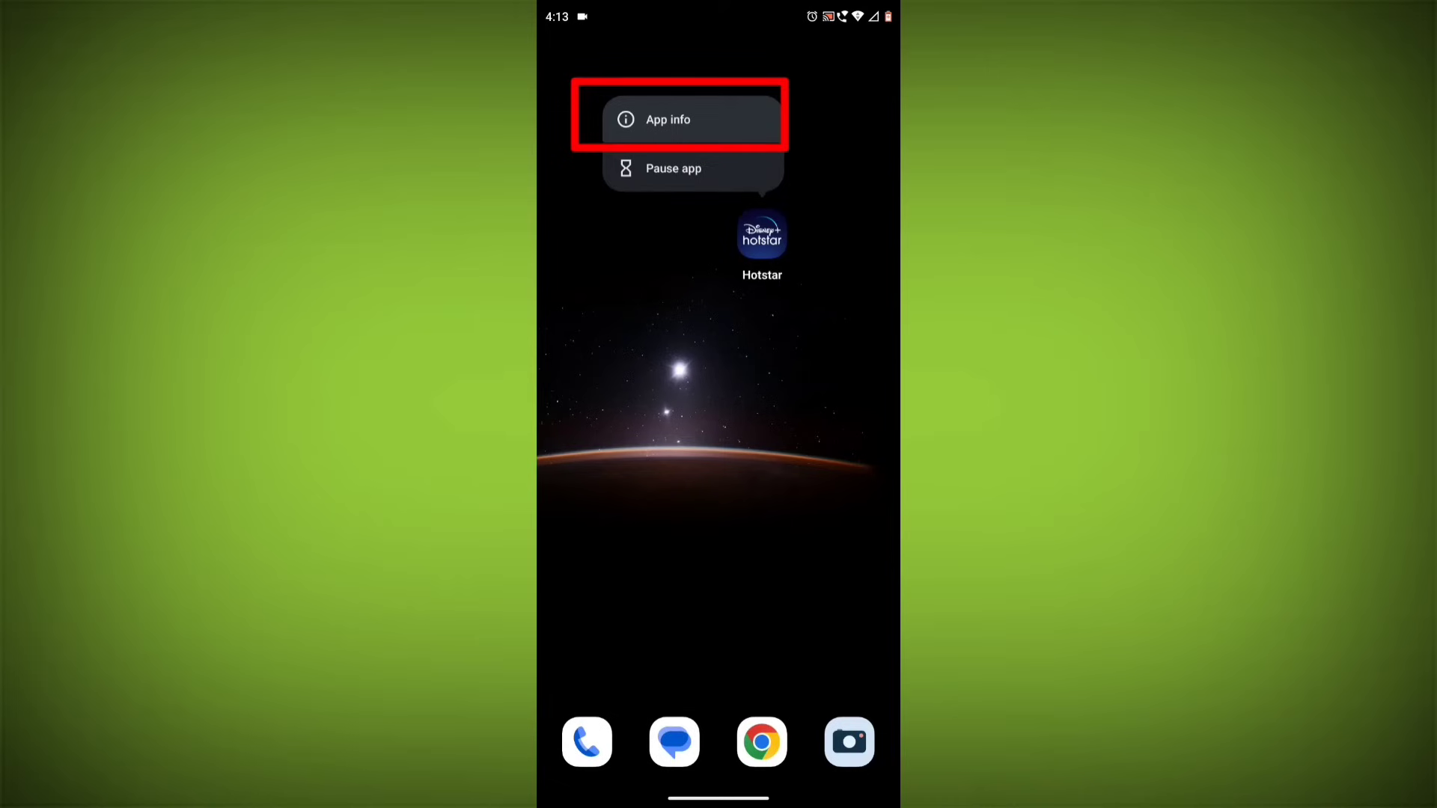
click(680, 119)
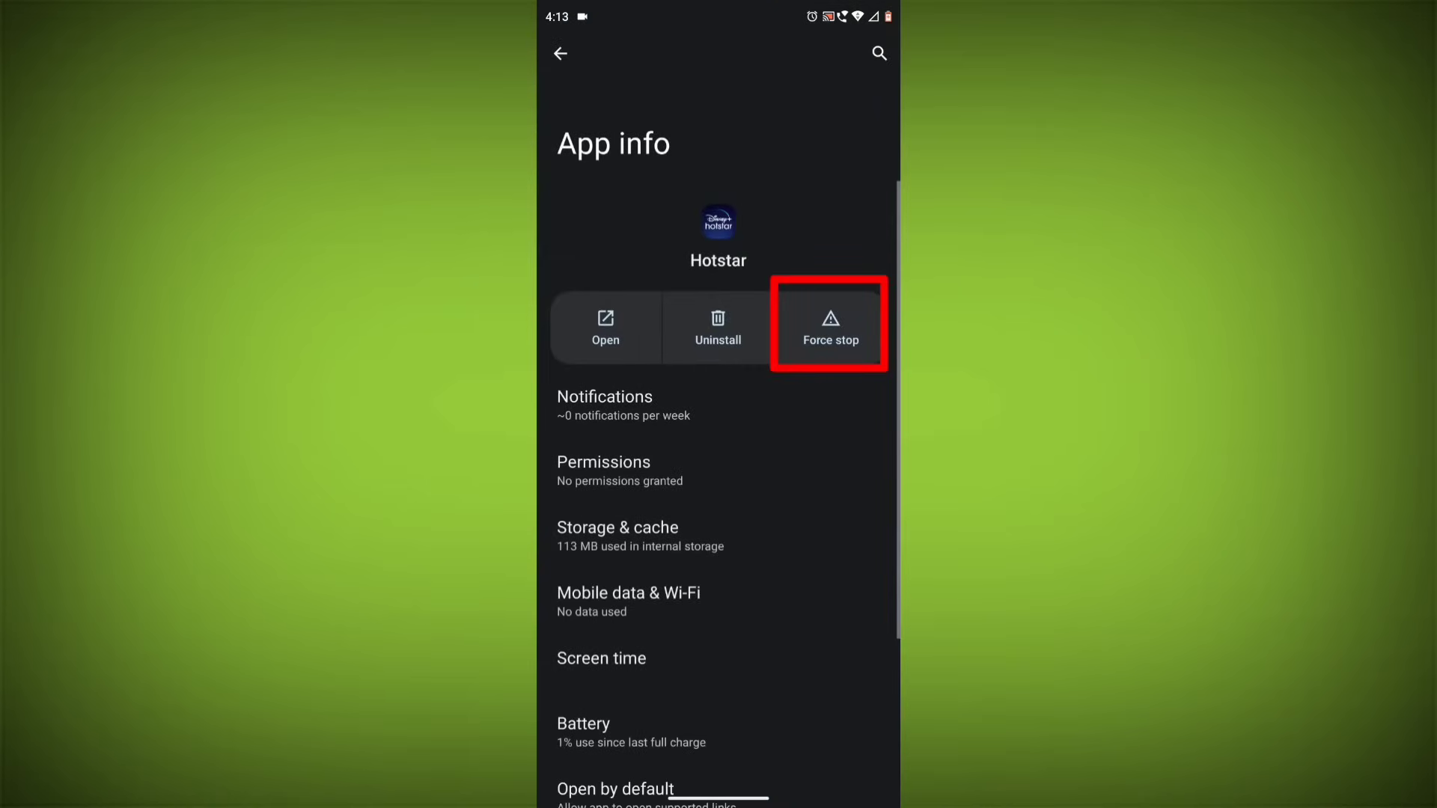
click(829, 325)
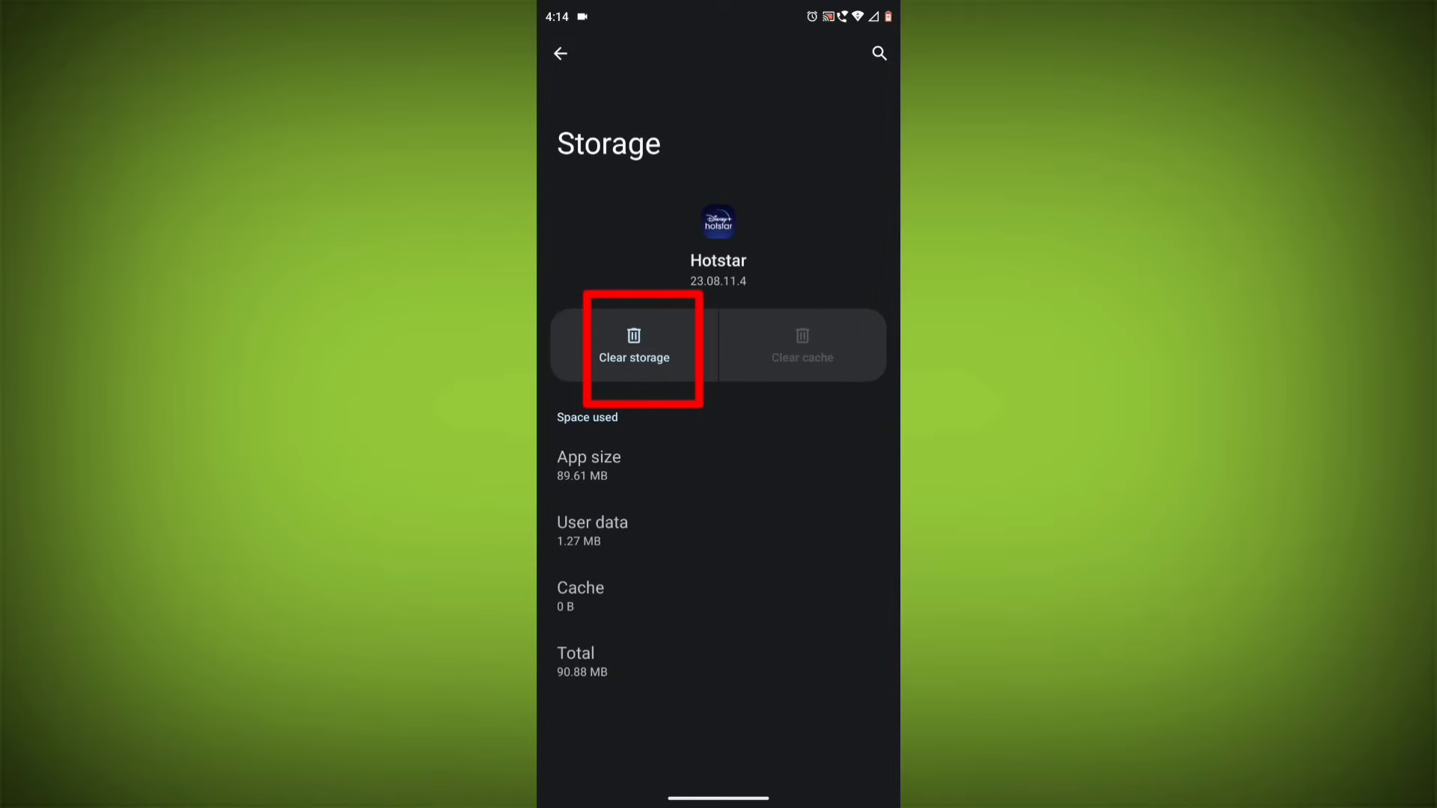
click(633, 345)
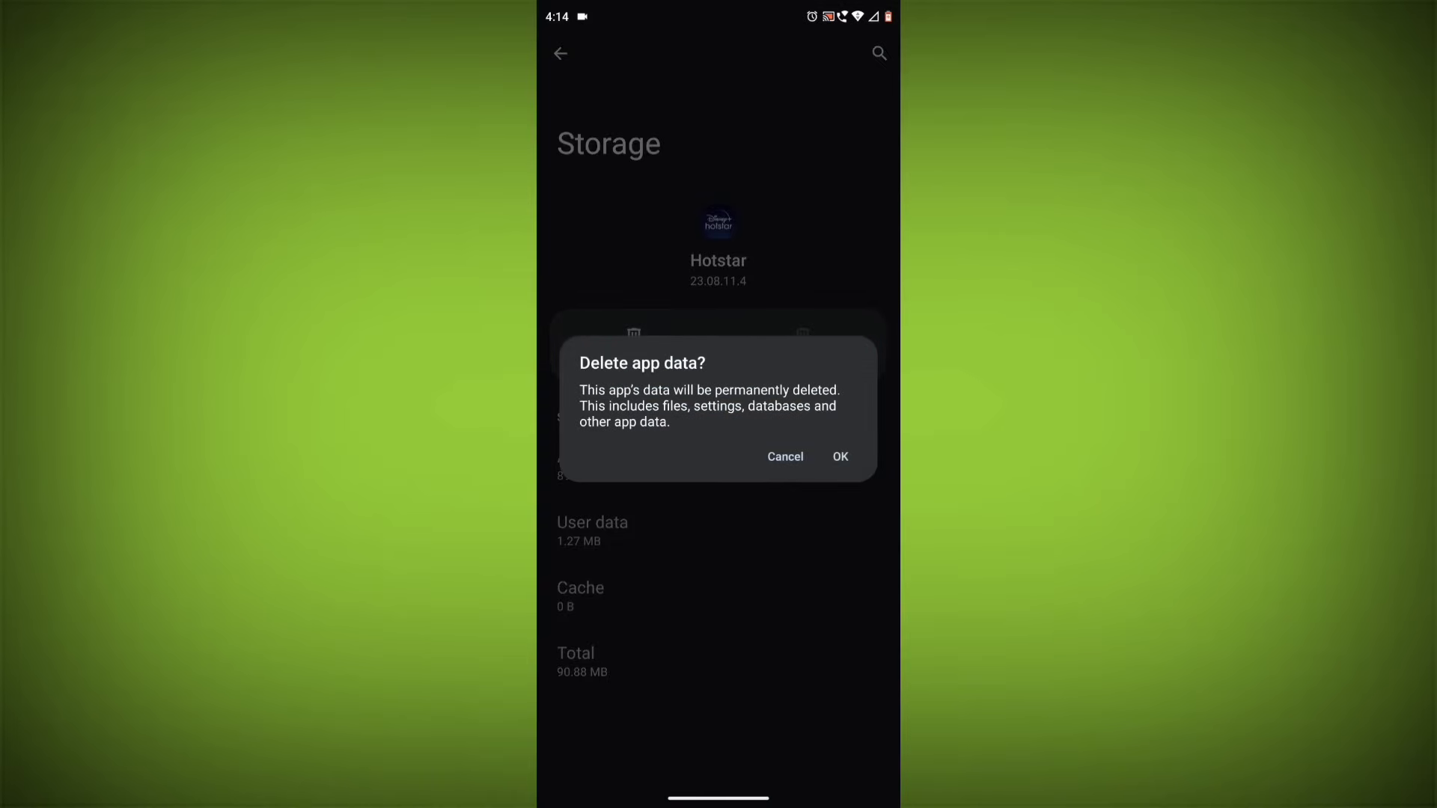
click(784, 456)
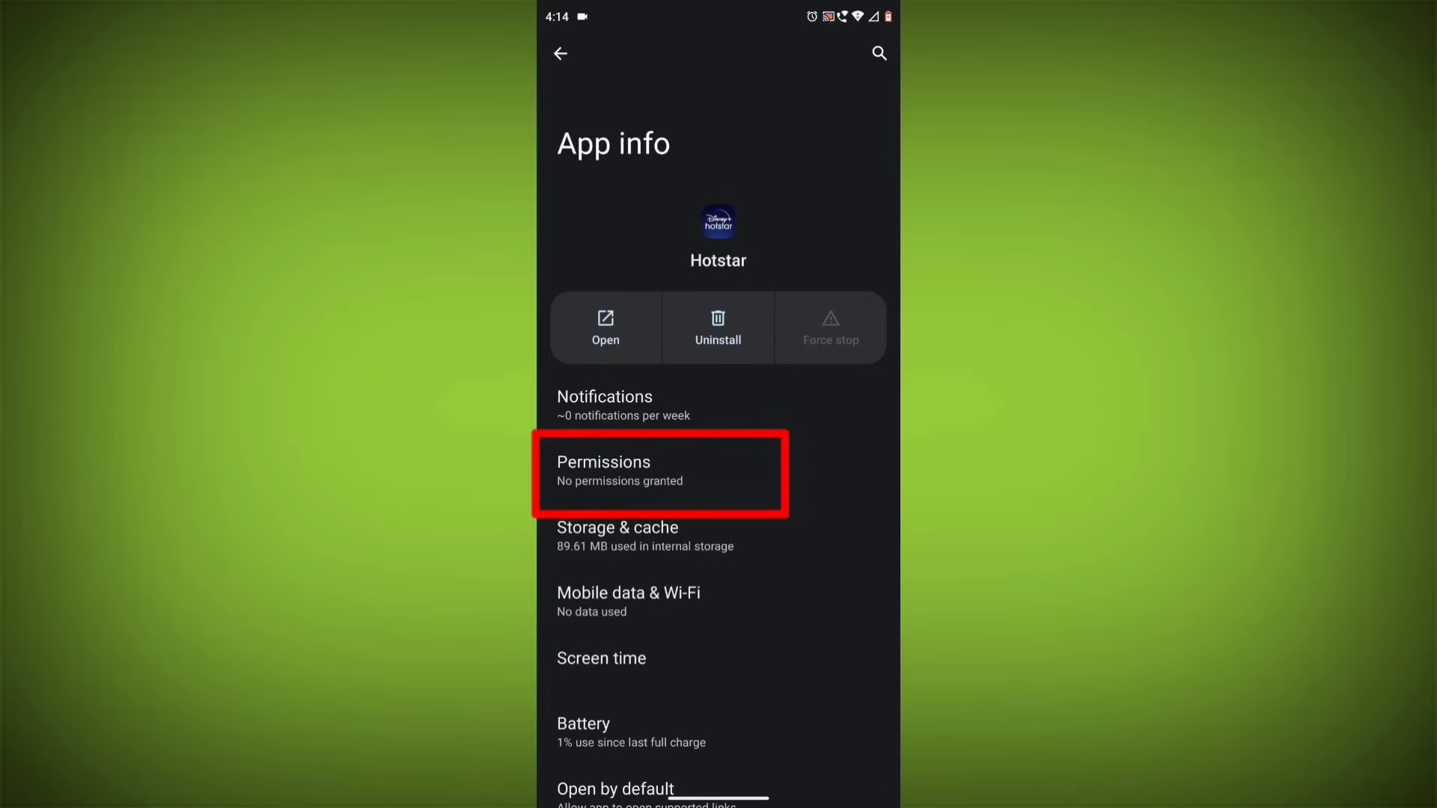
Set Hotstar's Phone permission to Allow in App info permissions.
click(659, 474)
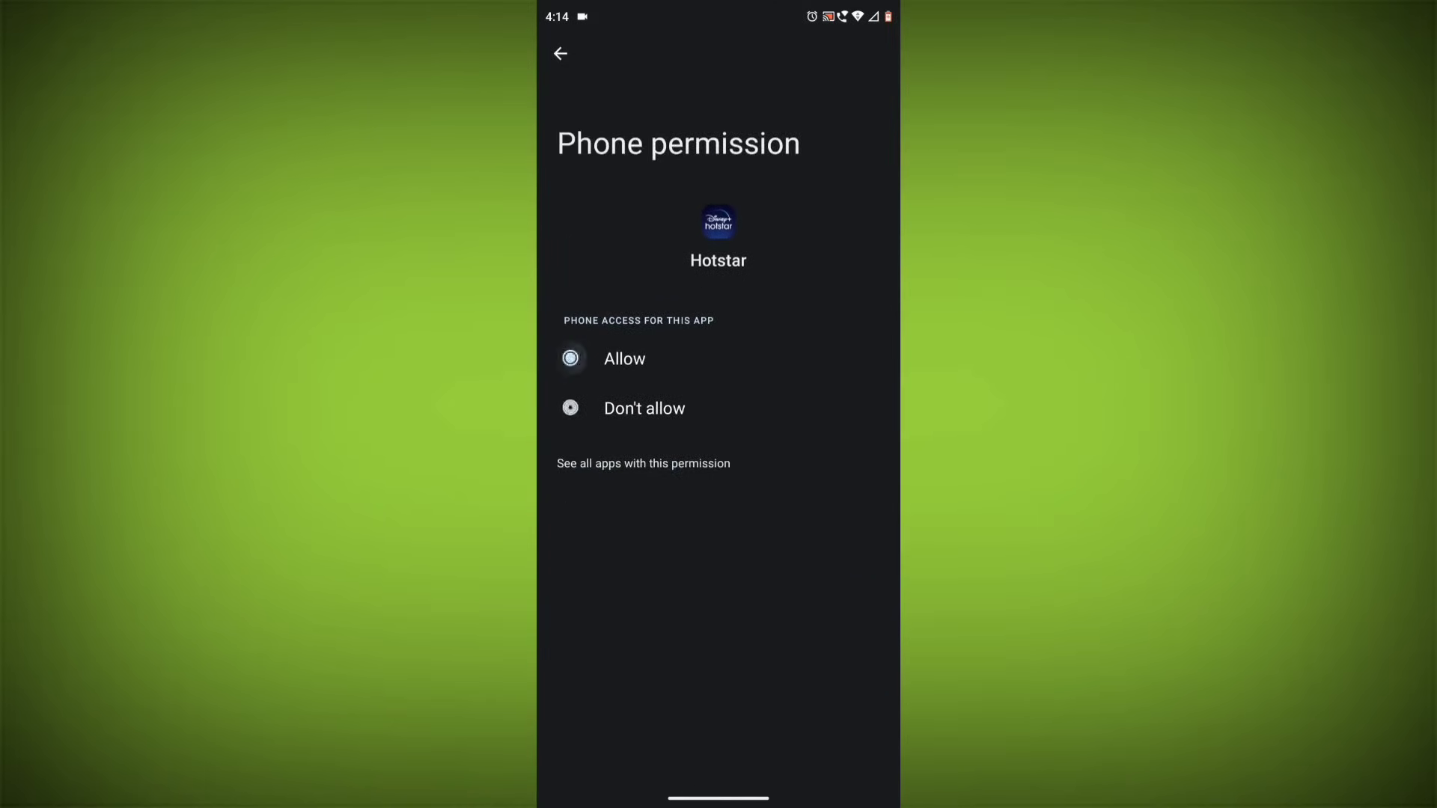
click(560, 53)
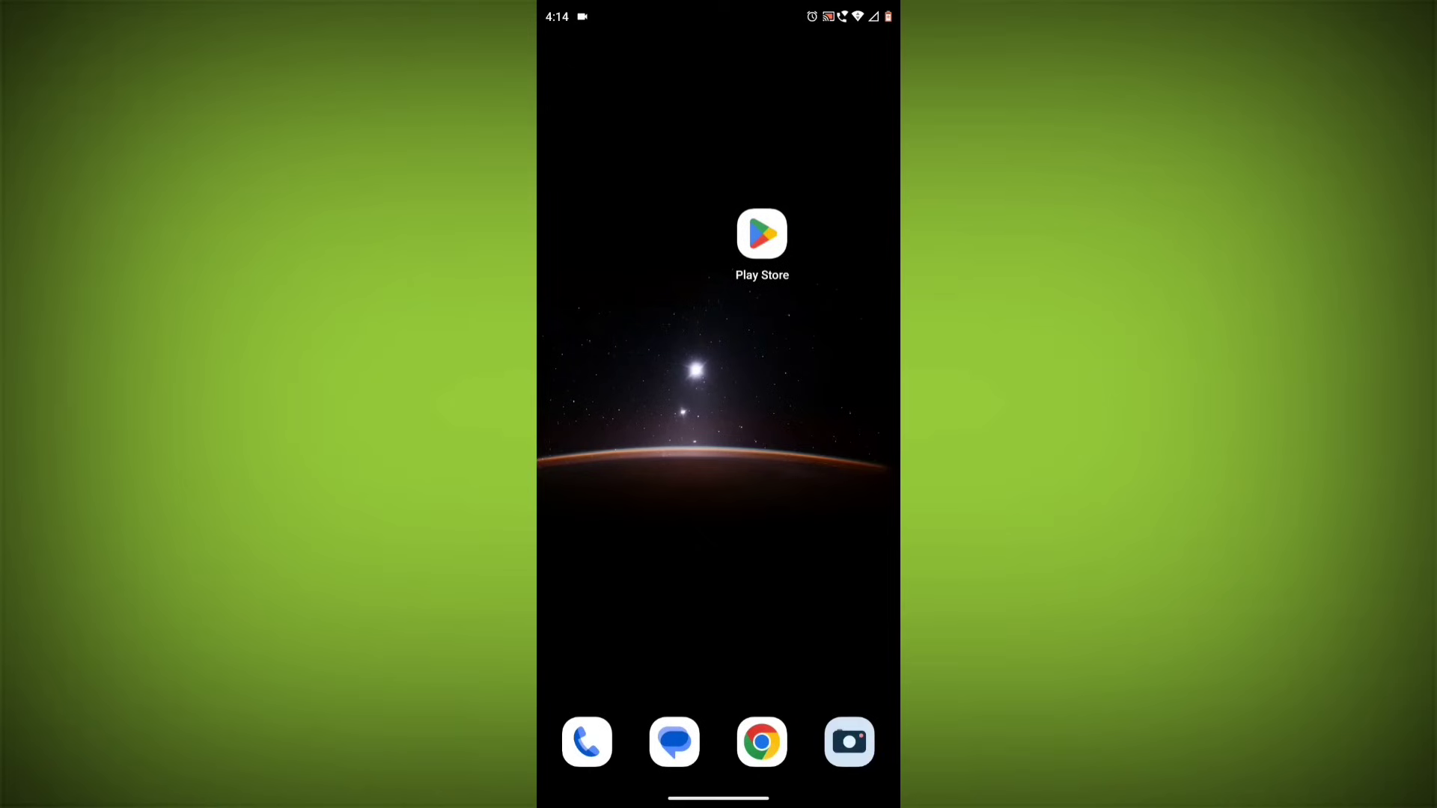
Search Play Store for 'Disney hotstar', check its listing for an update, then go Home.
click(761, 242)
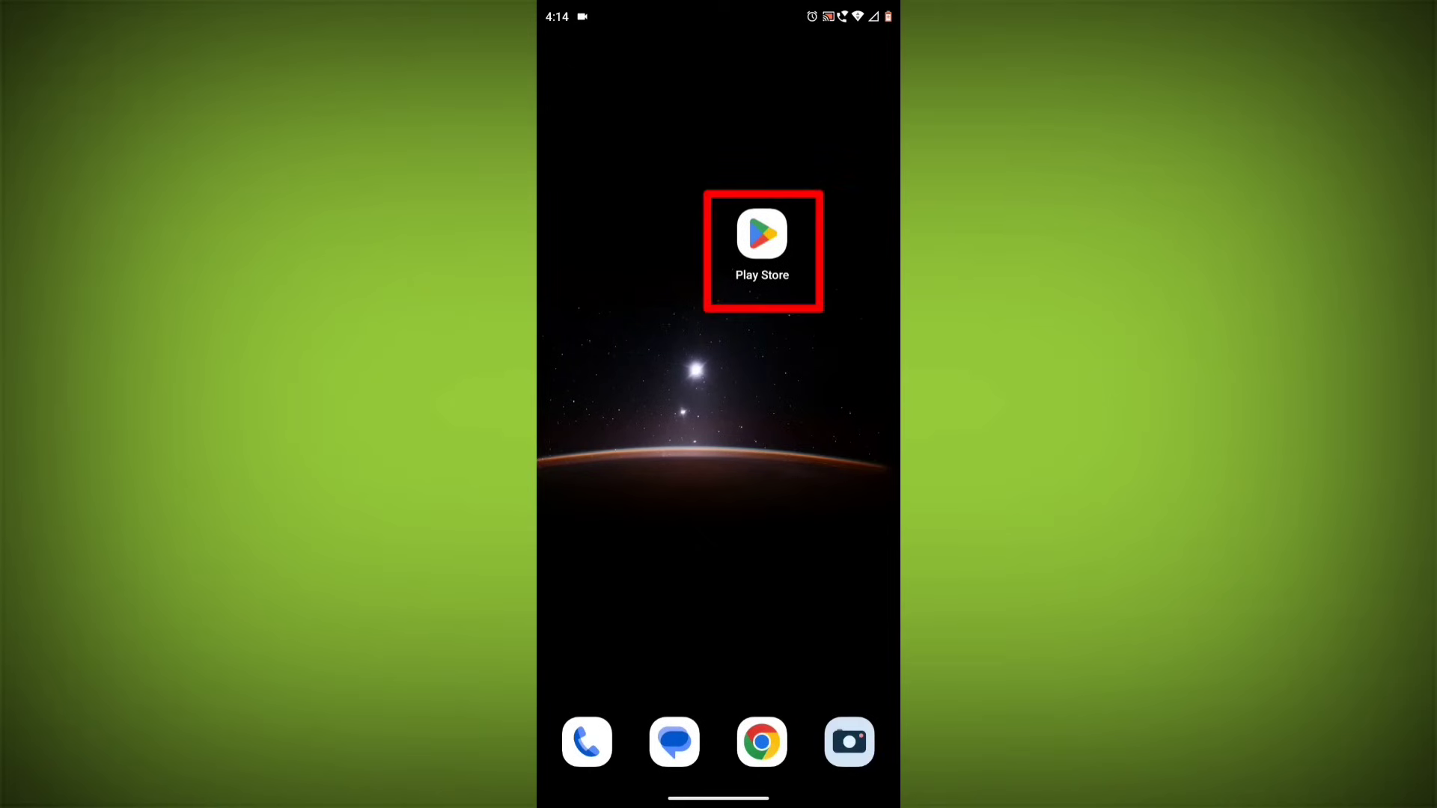
click(761, 252)
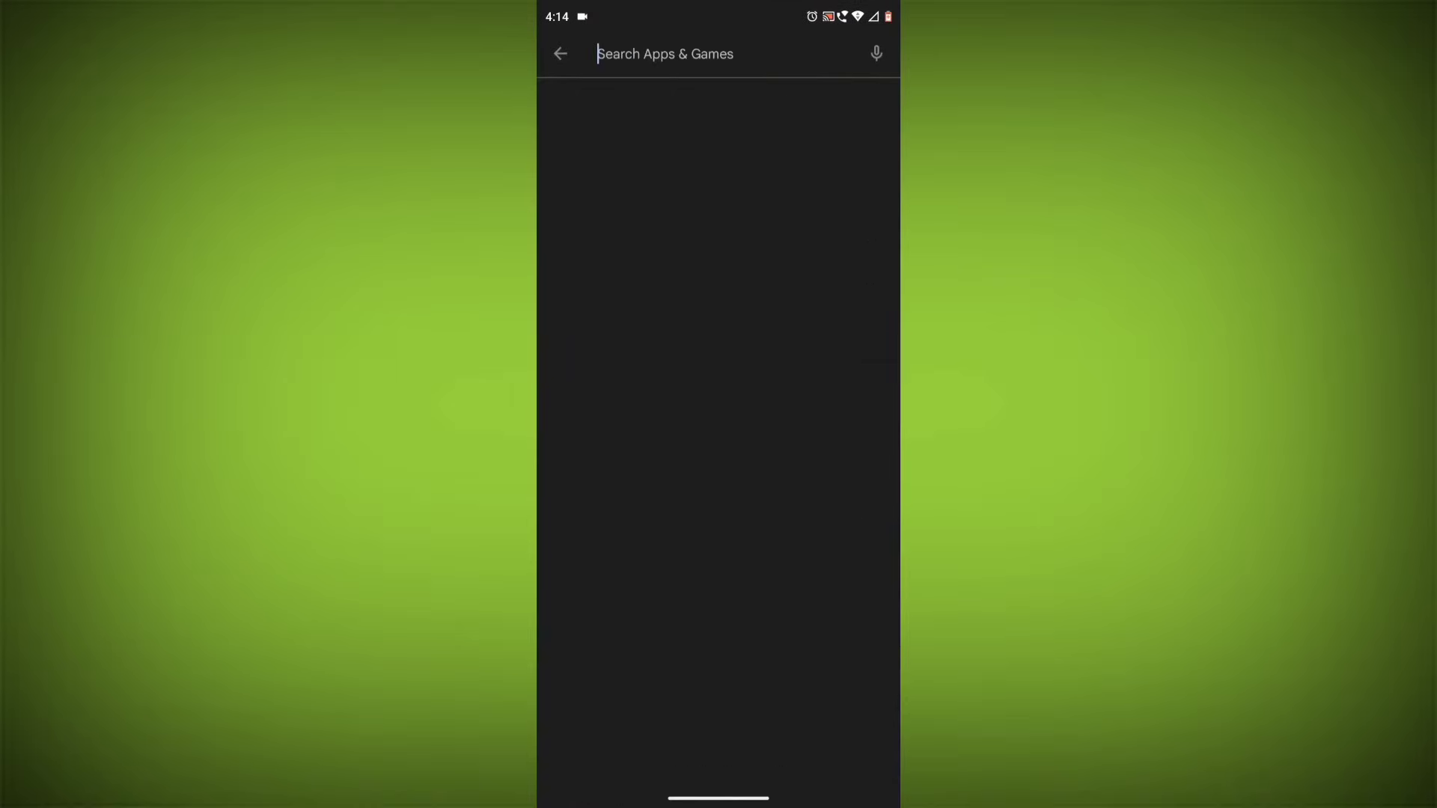
text(Disney)
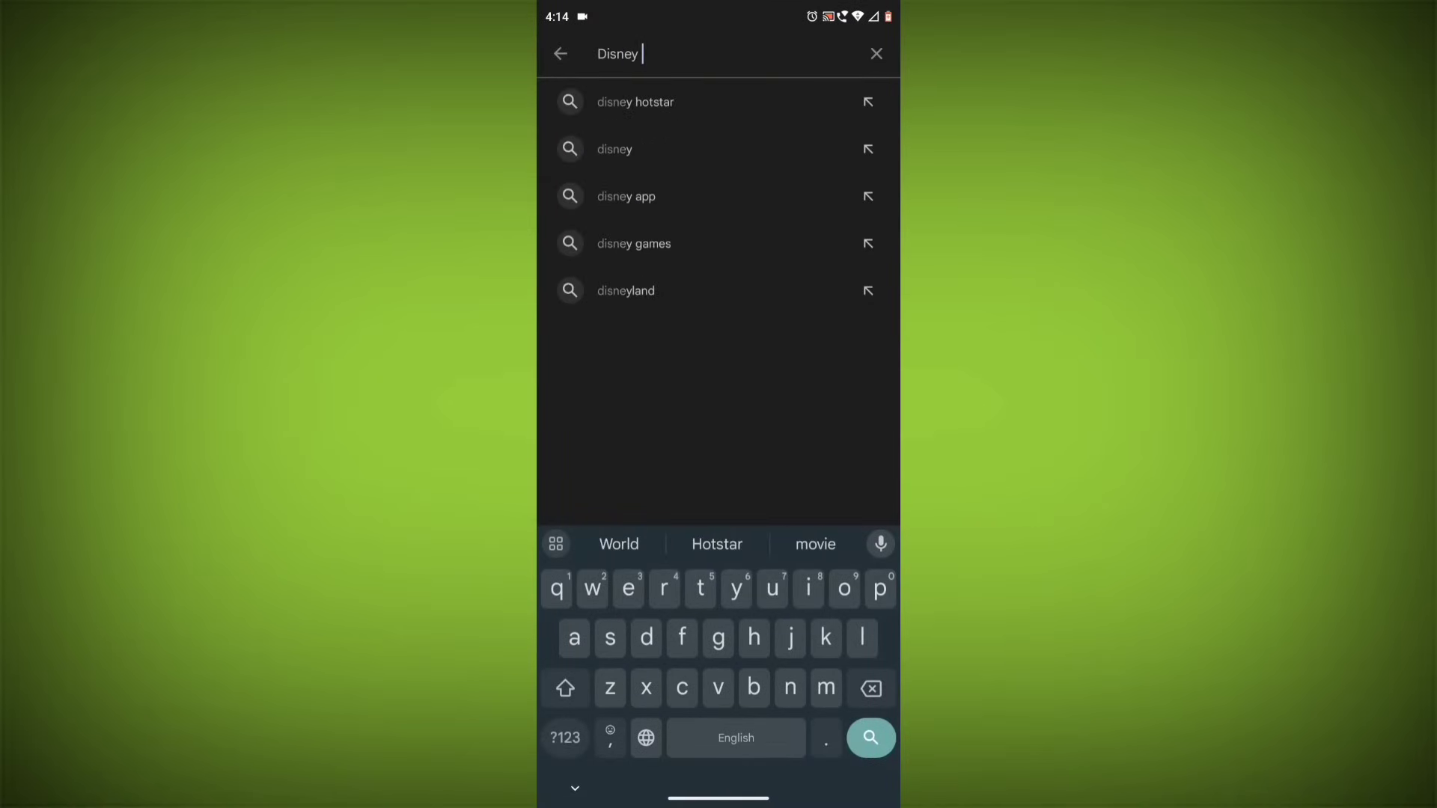
click(634, 101)
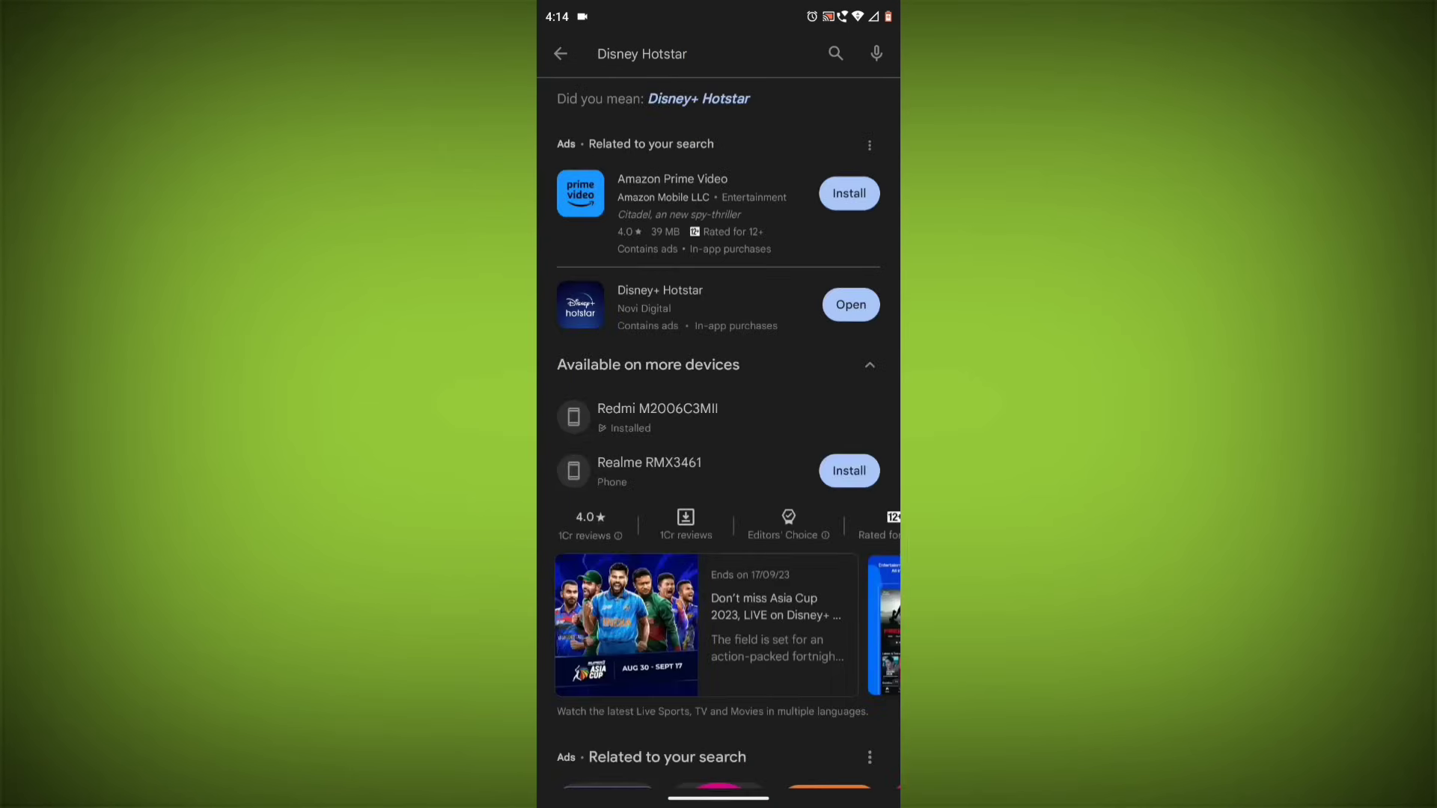
click(659, 304)
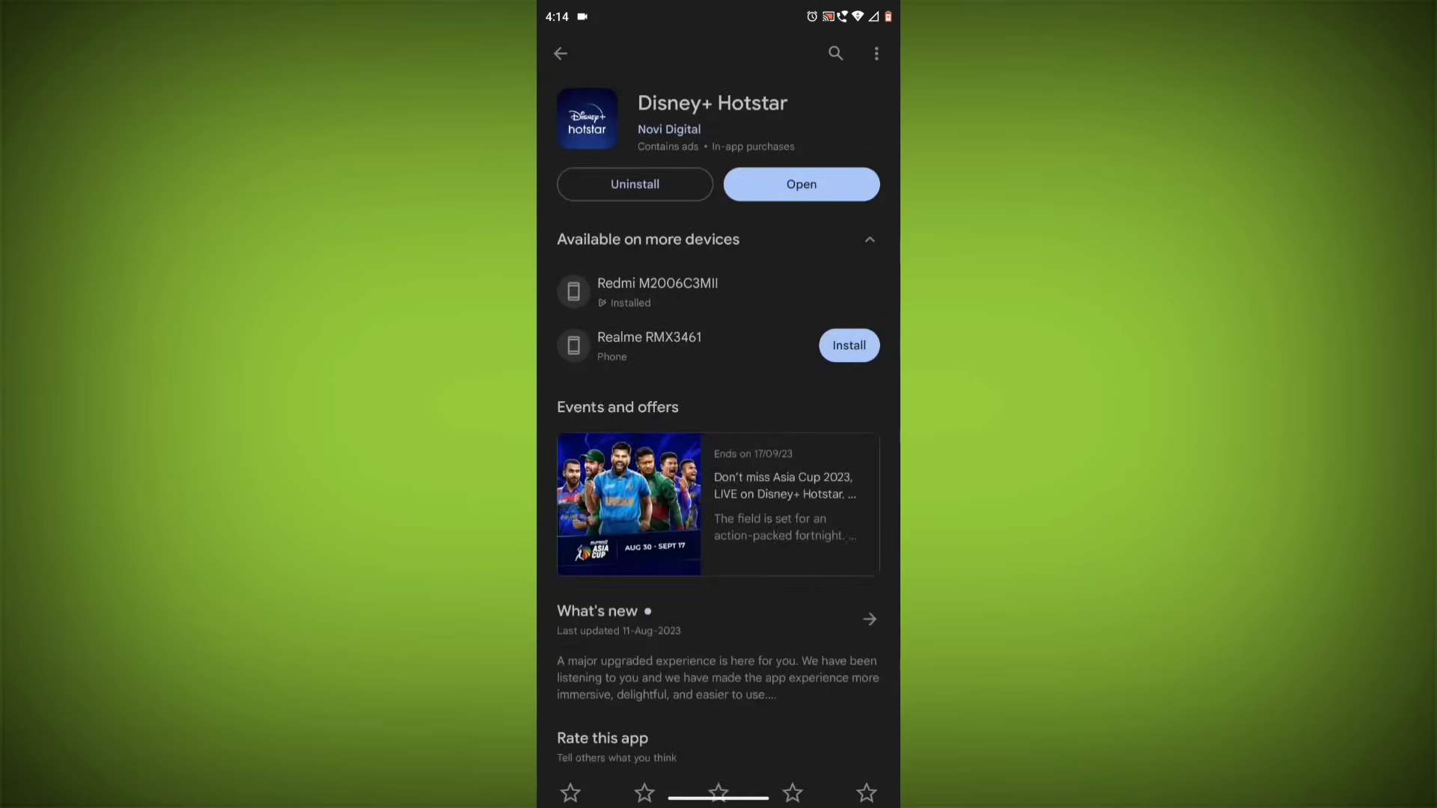
key(Home)
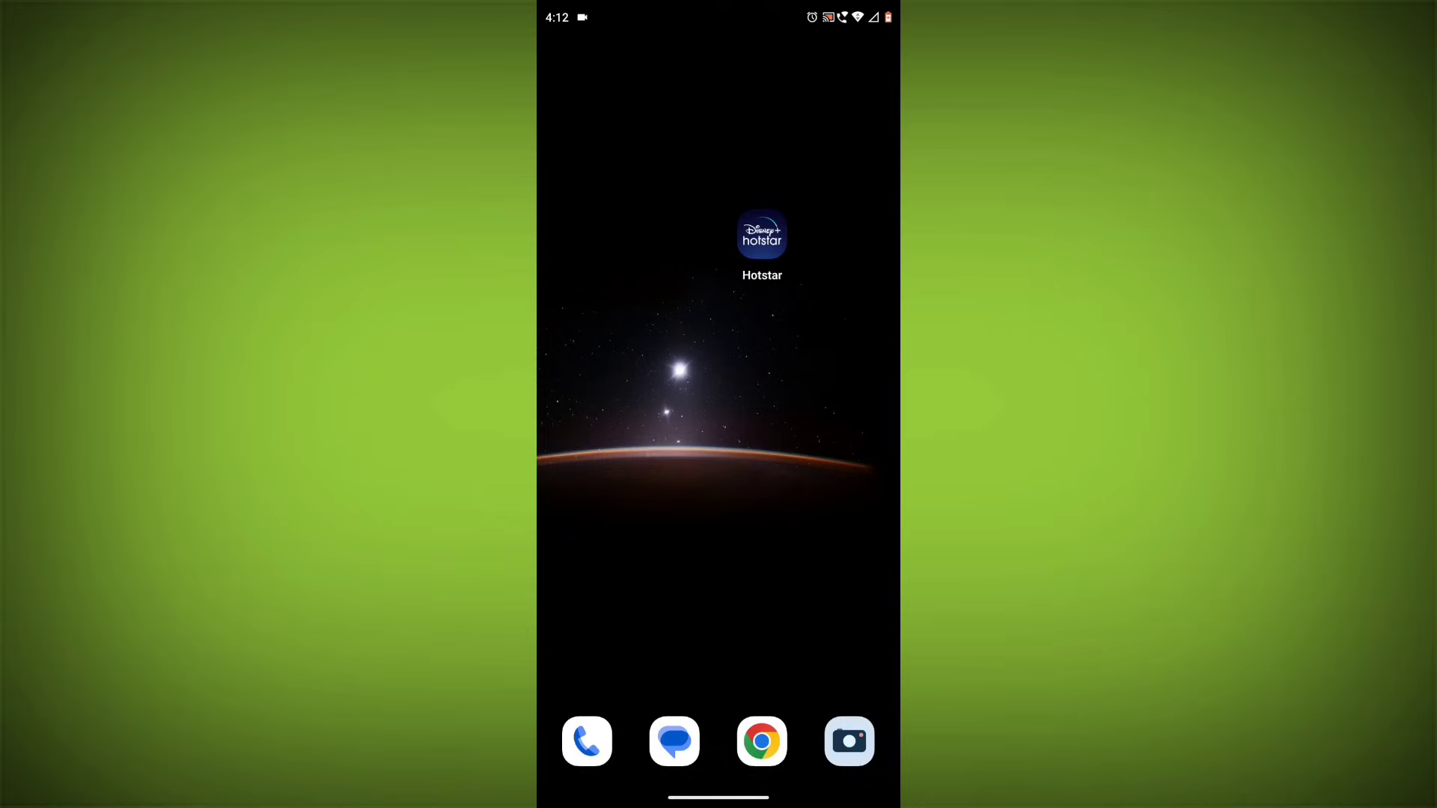